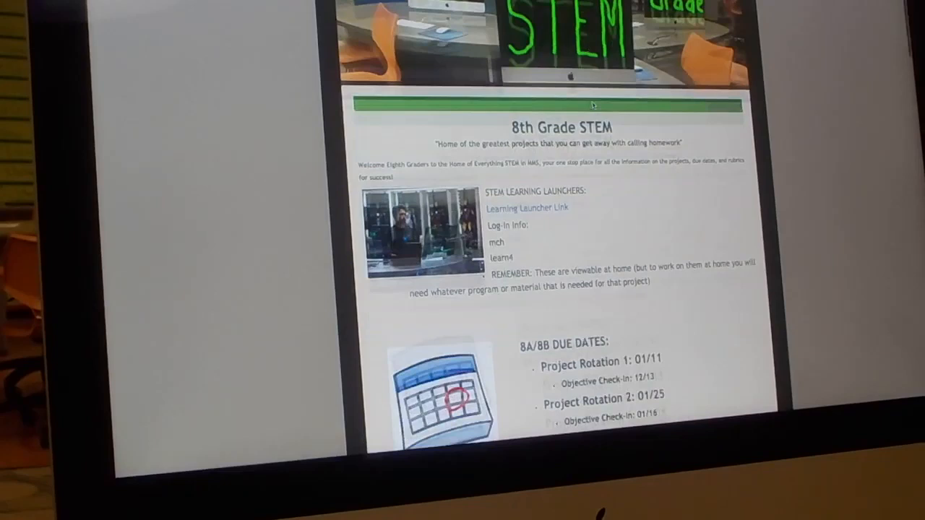
- From the LEGO Robotics Space Set section, follow the Space Build Challenge link to the instructions
scroll(down, 3)
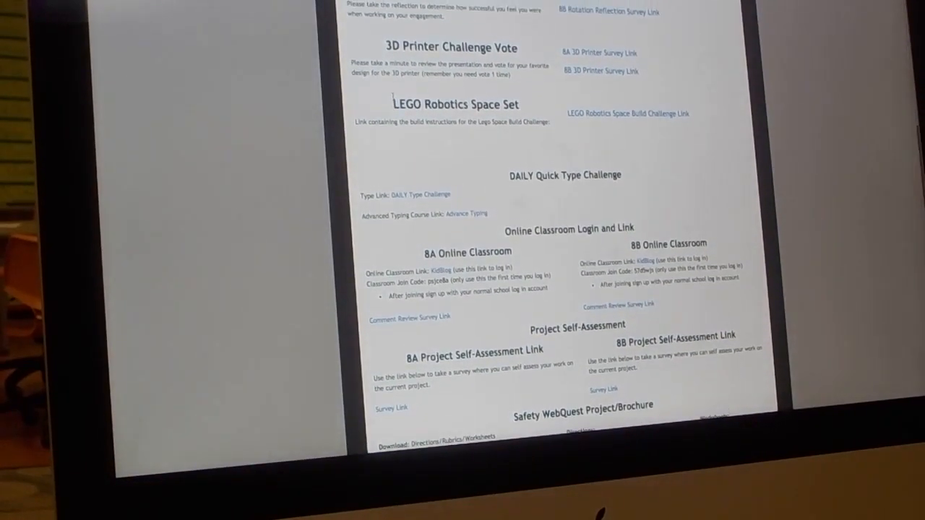
double_click(456, 104)
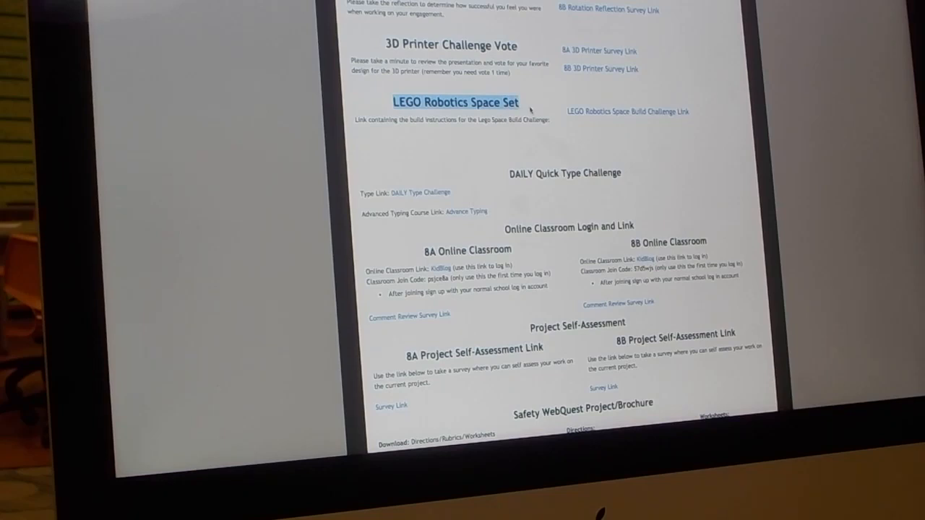
click(627, 112)
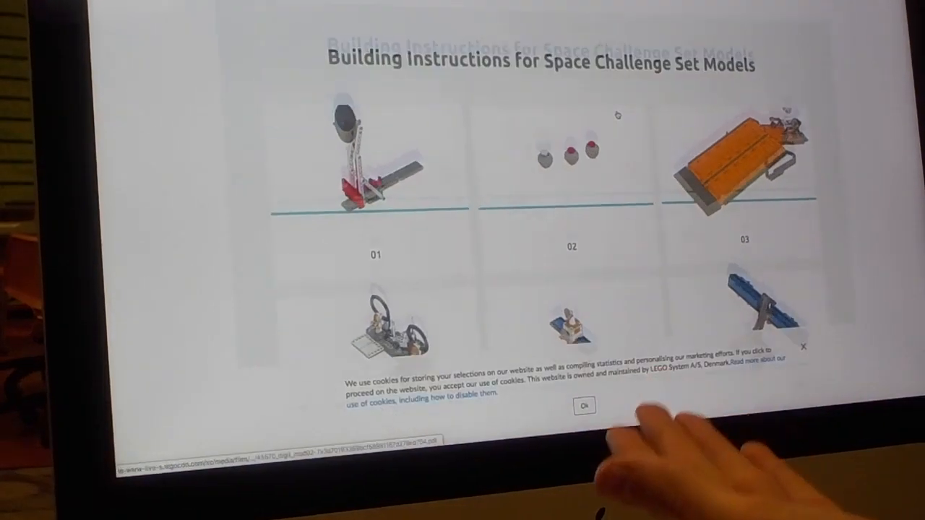
scroll(down, 3)
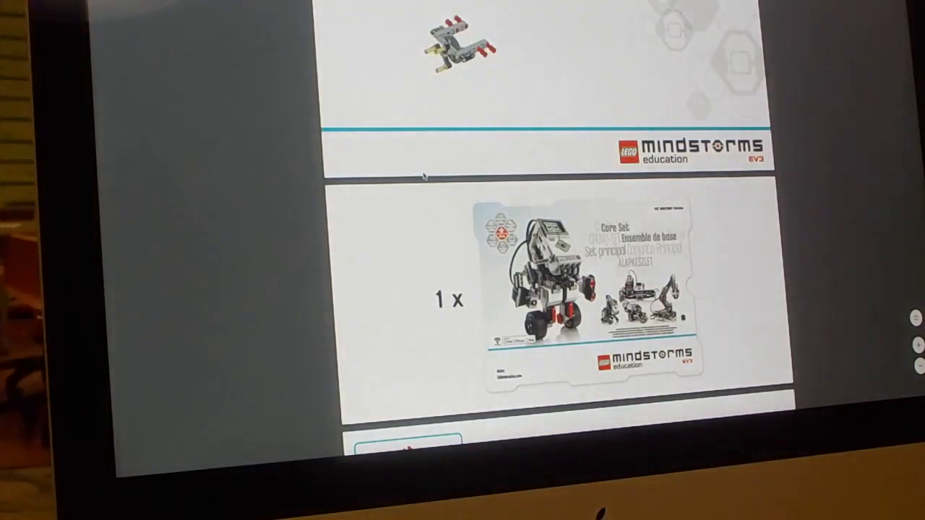
- Scroll the instructions PDF past the Core Set cover to build steps 1 and 2
scroll(down, 3)
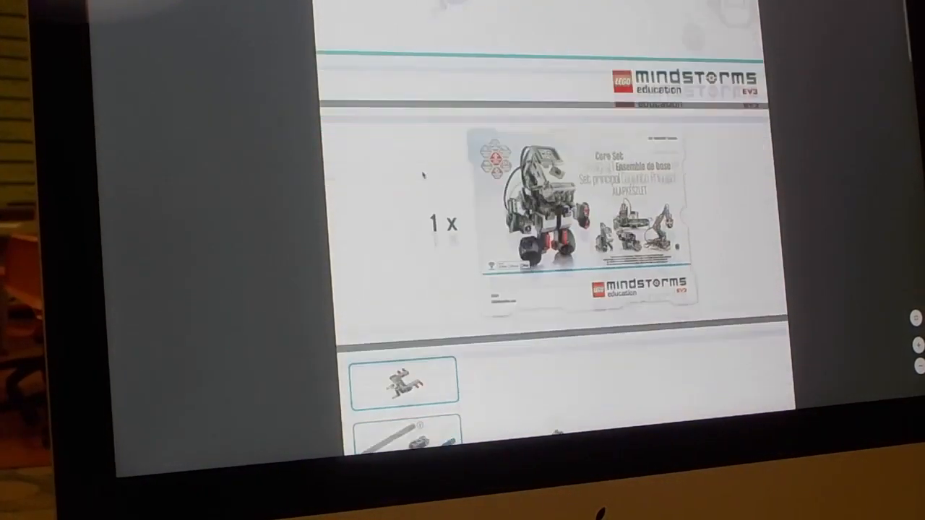
scroll(down, 3)
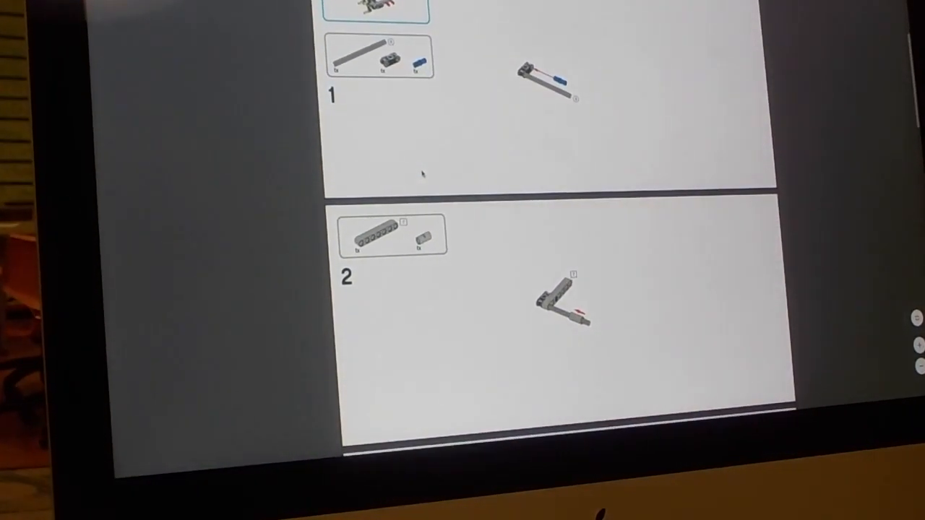